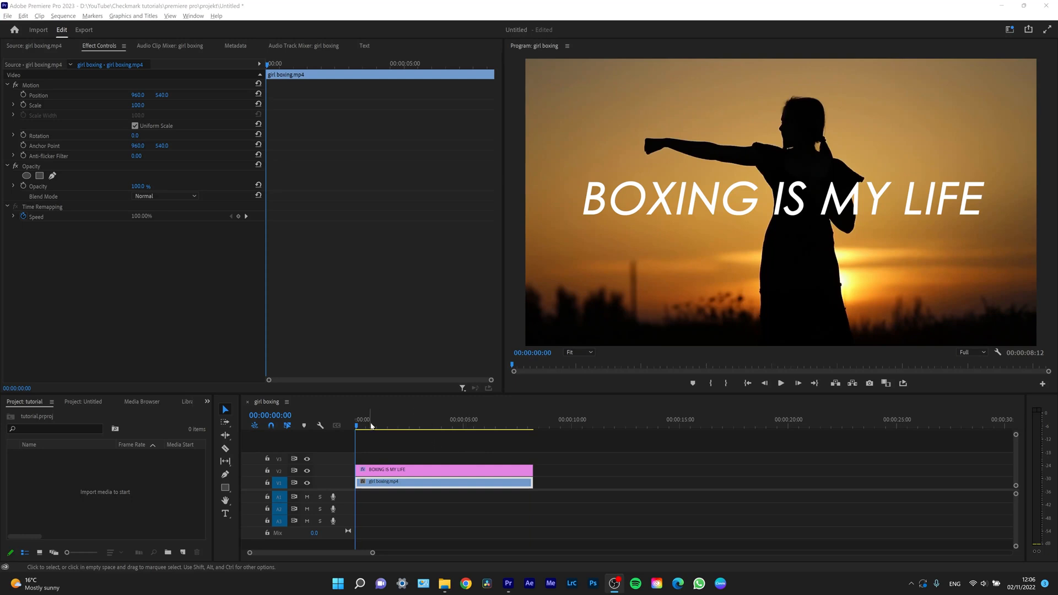
{"action": "mouse_move", "coordinate": [372, 554]}
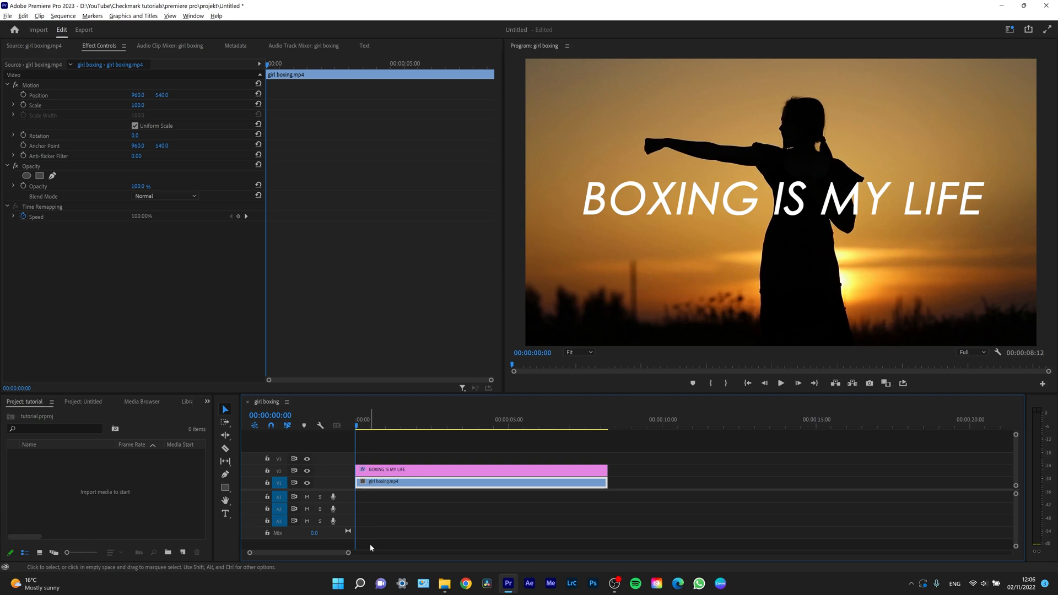
{"action": "mouse_move", "coordinate": [383, 459]}
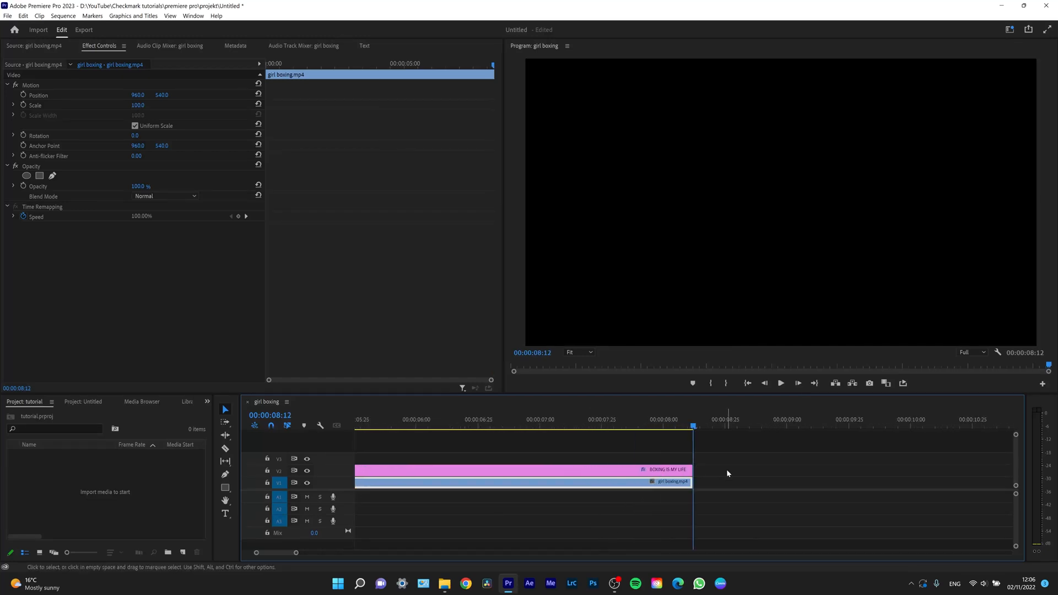
{"action": "mouse_move", "coordinate": [730, 399]}
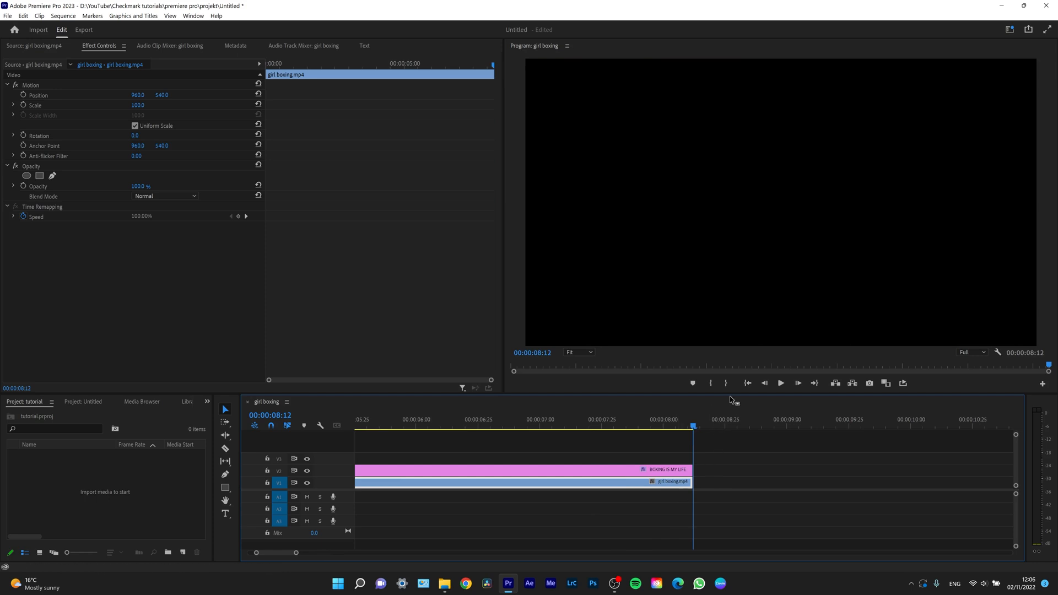
{"action": "mouse_move", "coordinate": [726, 384]}
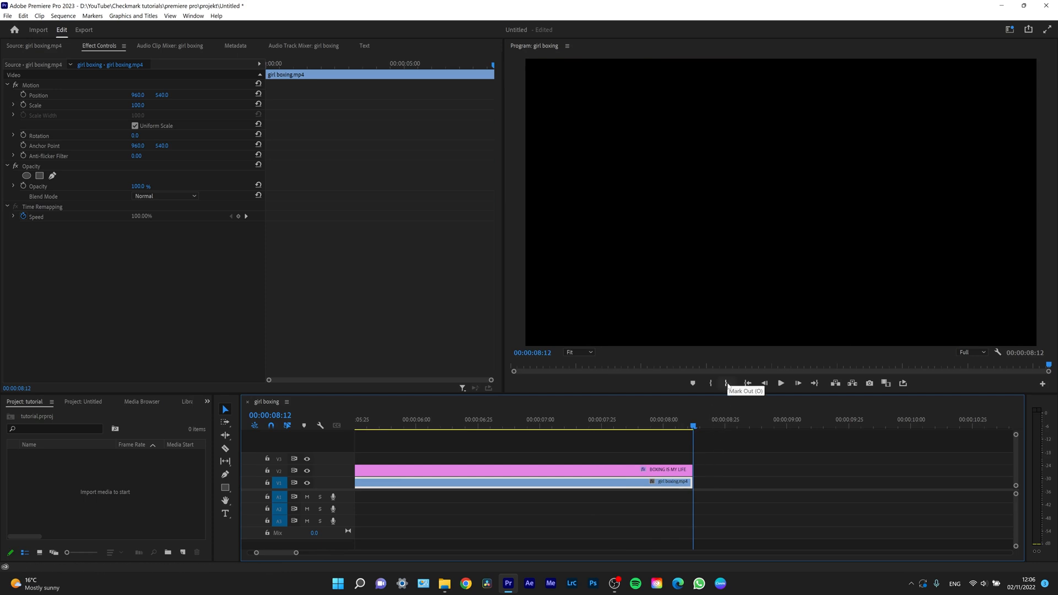
{"action": "mouse_move", "coordinate": [704, 475]}
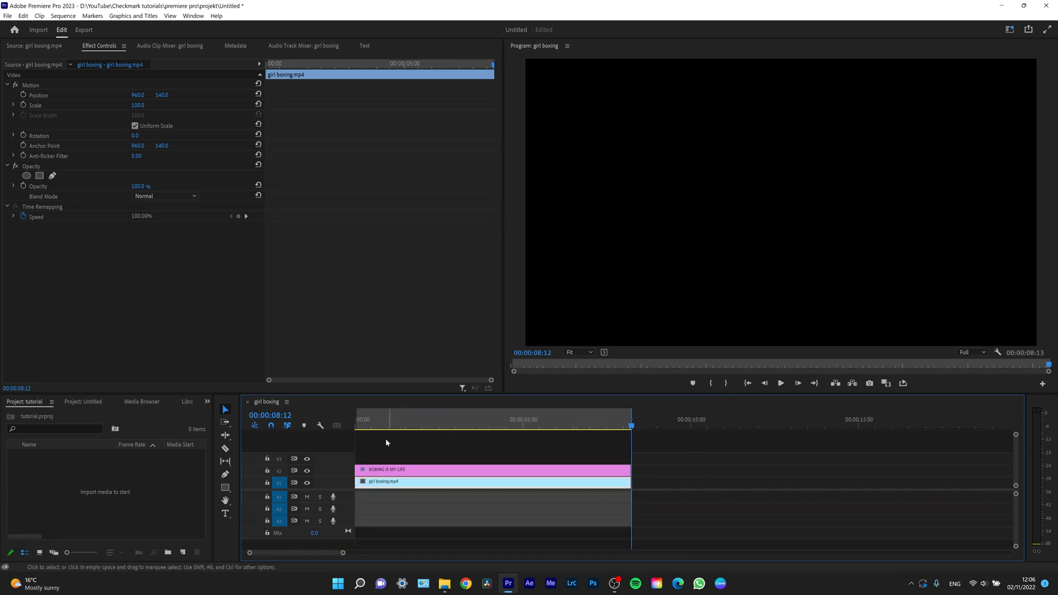
Step: Return the playhead to the start of the girl boxing sequence
{"action": "left_click", "coordinate": [356, 419]}
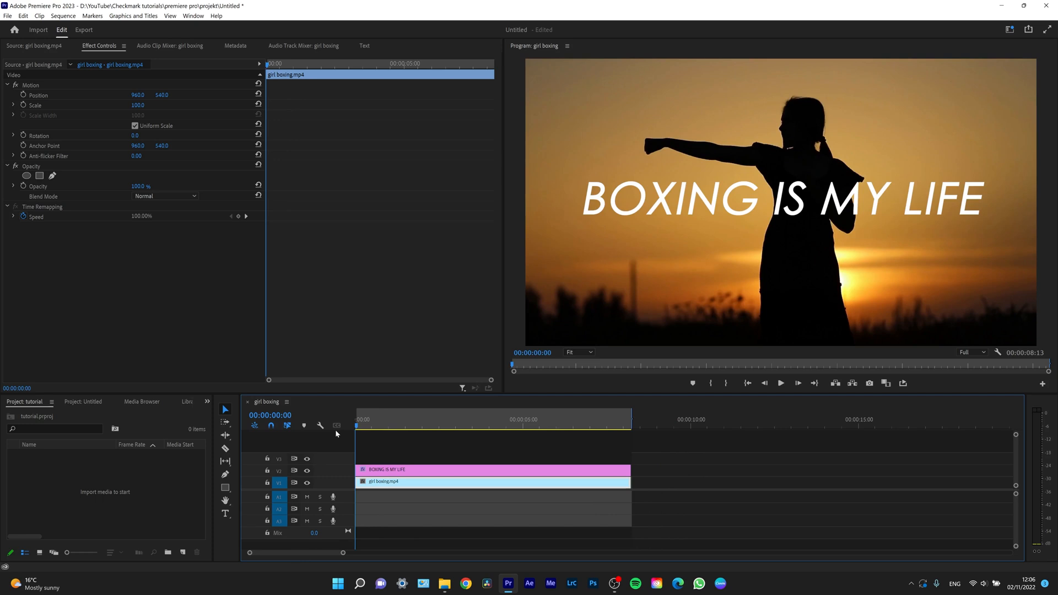
{"action": "mouse_move", "coordinate": [346, 432]}
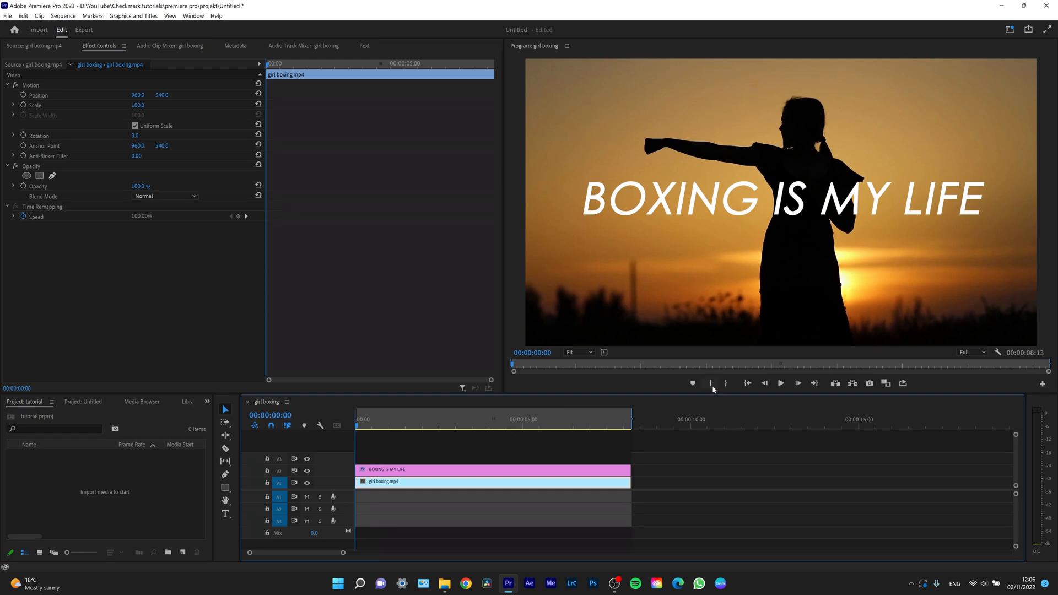
{"action": "mouse_move", "coordinate": [710, 384]}
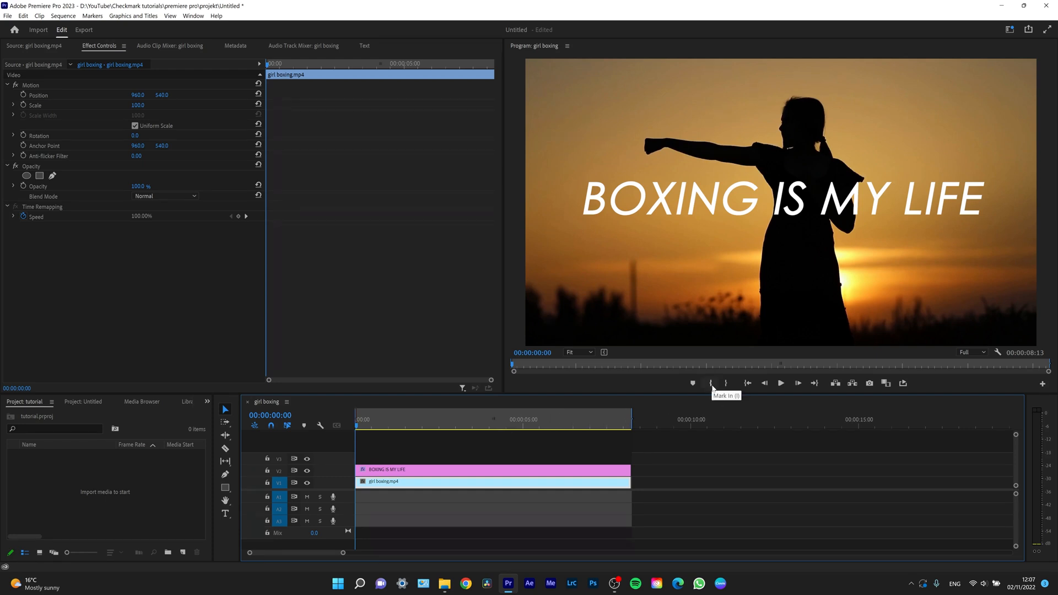
{"action": "mouse_move", "coordinate": [464, 444]}
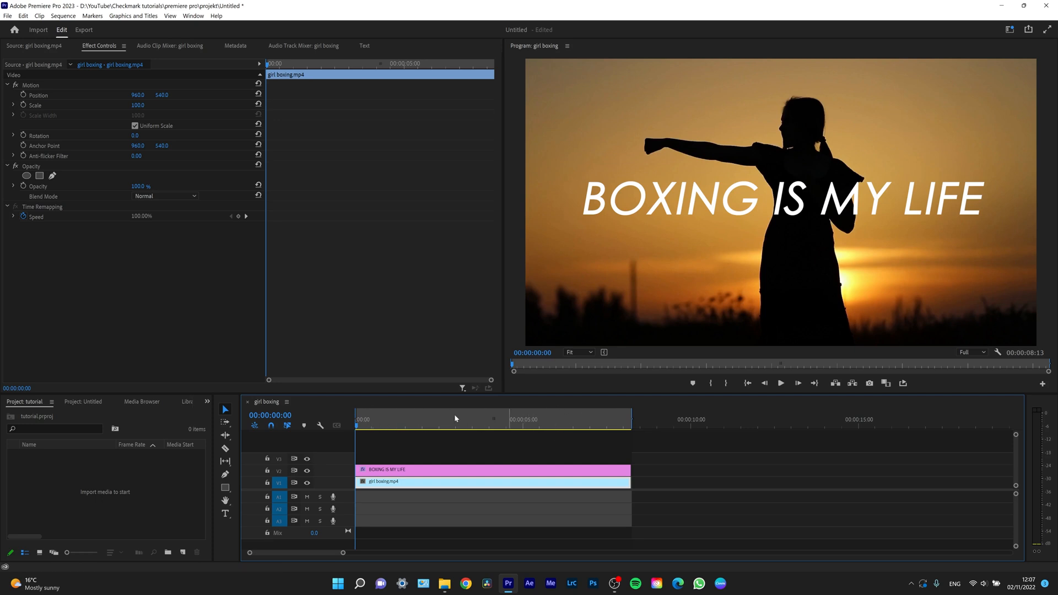
{"action": "mouse_move", "coordinate": [395, 239]}
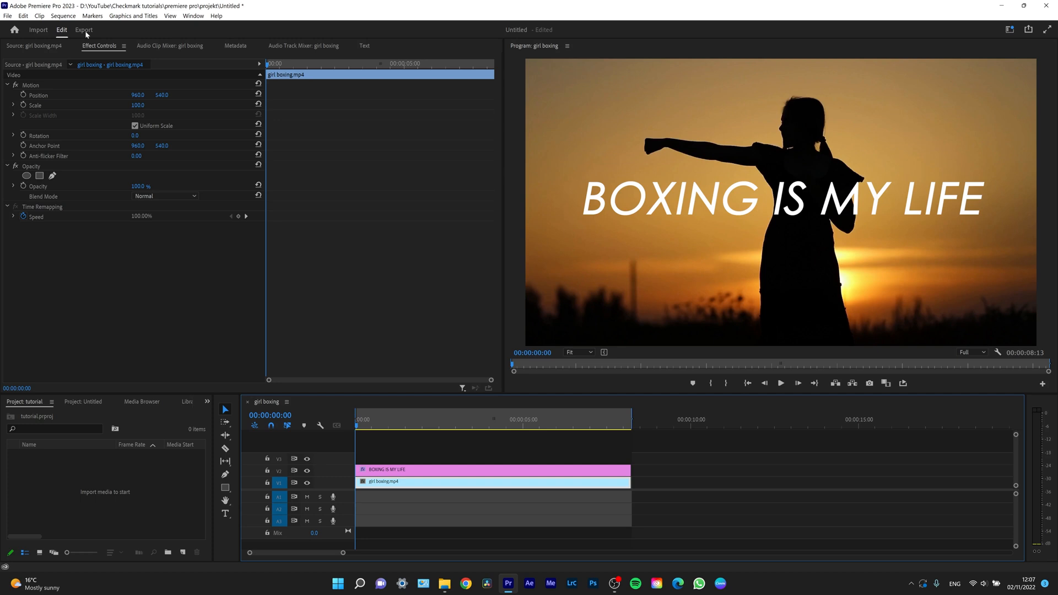
Step: Switch to the Export workspace for the girl boxing sequence
{"action": "left_click", "coordinate": [83, 30]}
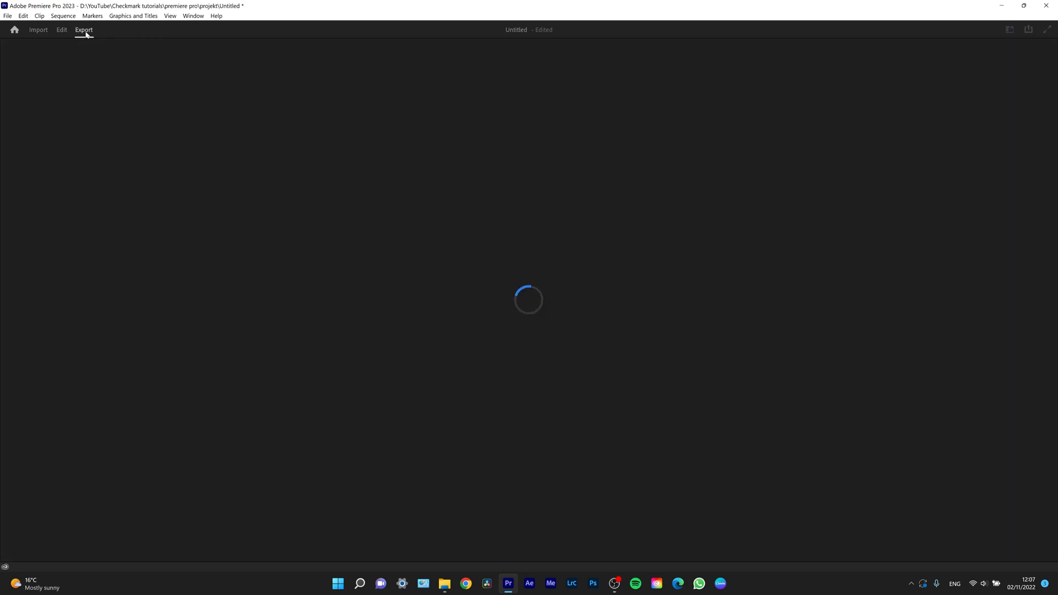
{"action": "left_click", "coordinate": [84, 30]}
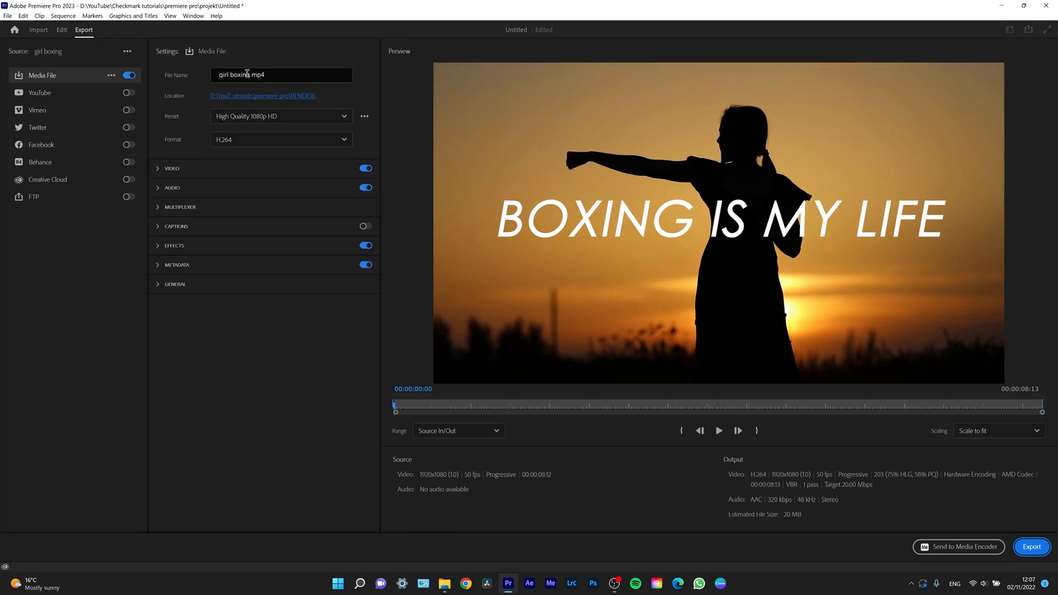
{"action": "mouse_move", "coordinate": [226, 97]}
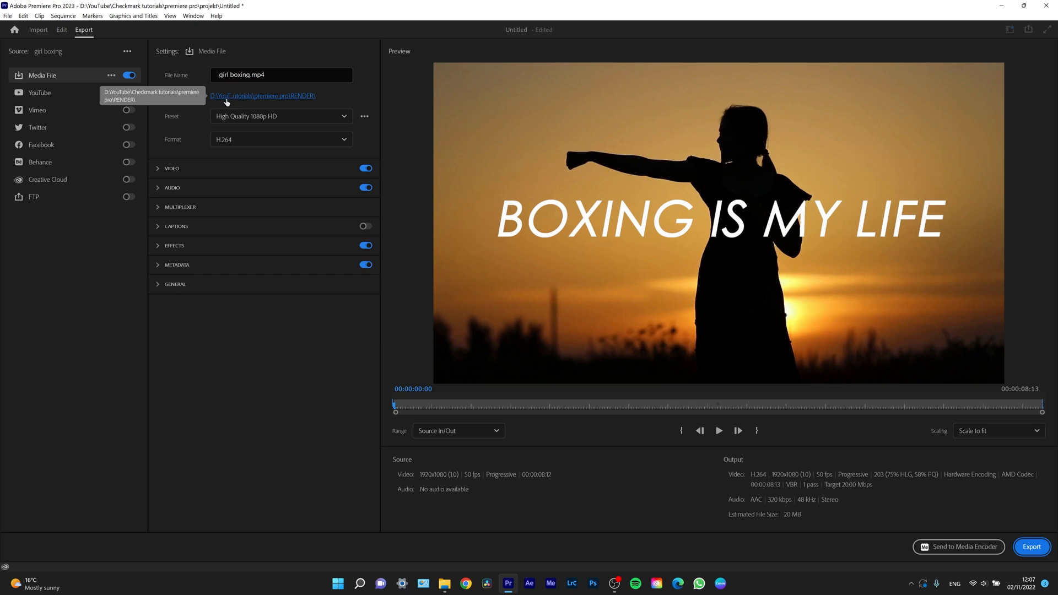
Step: Save the export as BOXING IS MY LIFE.mp4 in the BOXING RENDER folder
{"action": "left_click", "coordinate": [262, 96]}
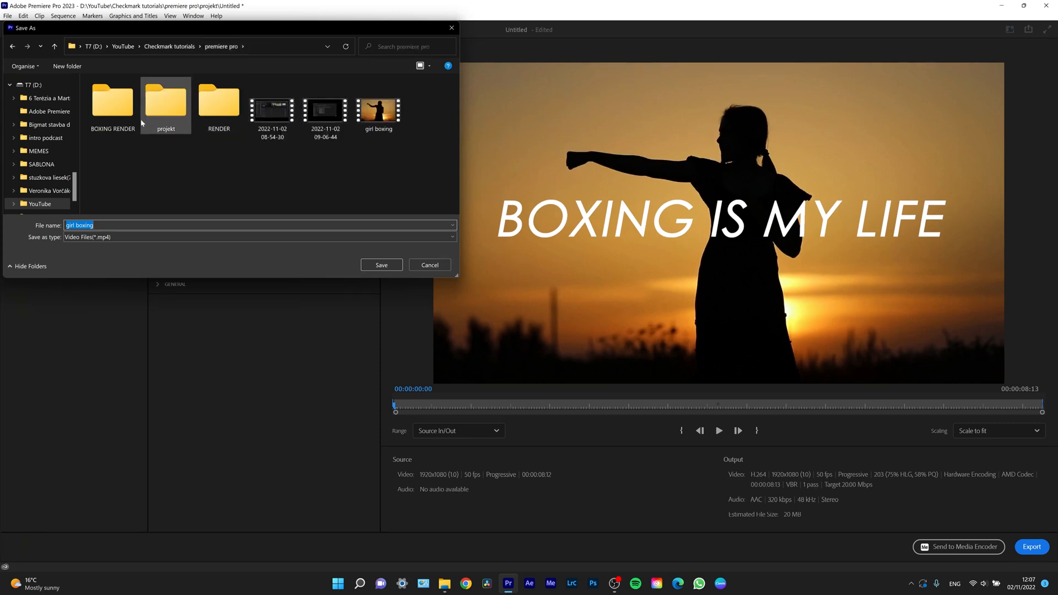
{"action": "double_click", "coordinate": [112, 101]}
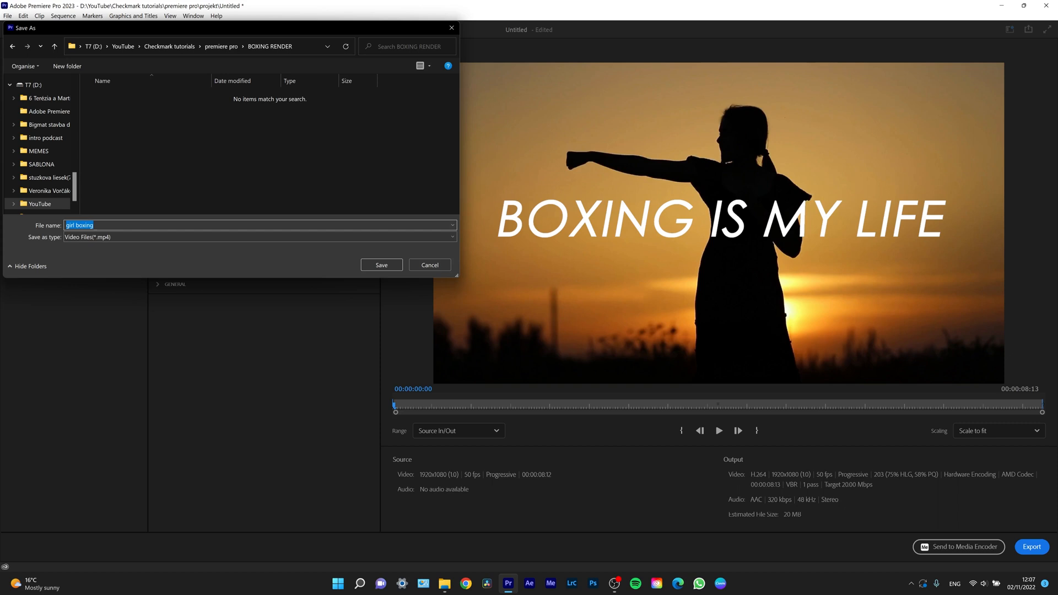
{"action": "type", "text": "BOXING IS MY LIFE"}
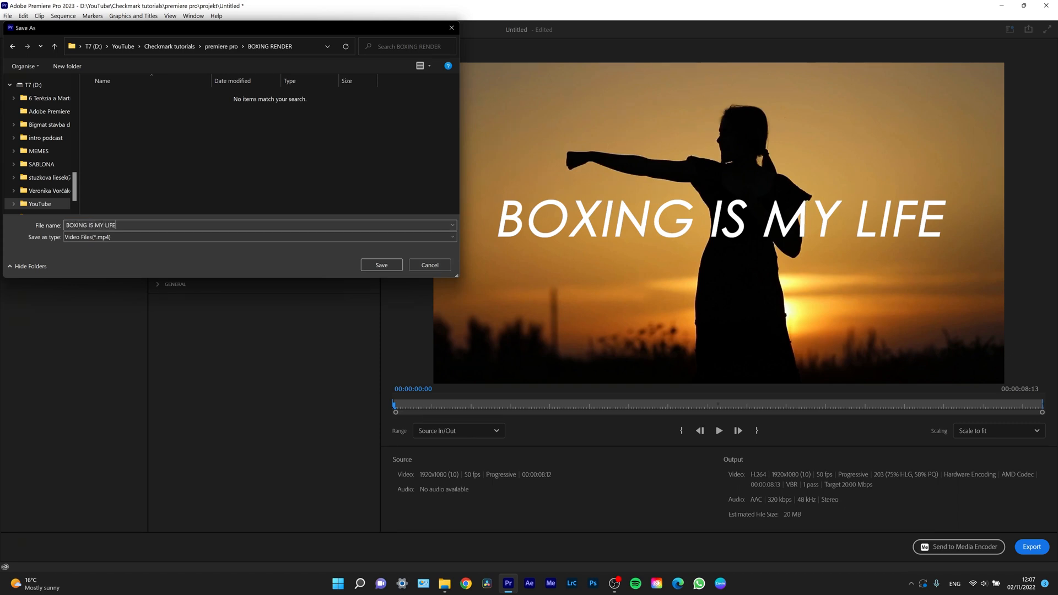
{"action": "left_click", "coordinate": [380, 265]}
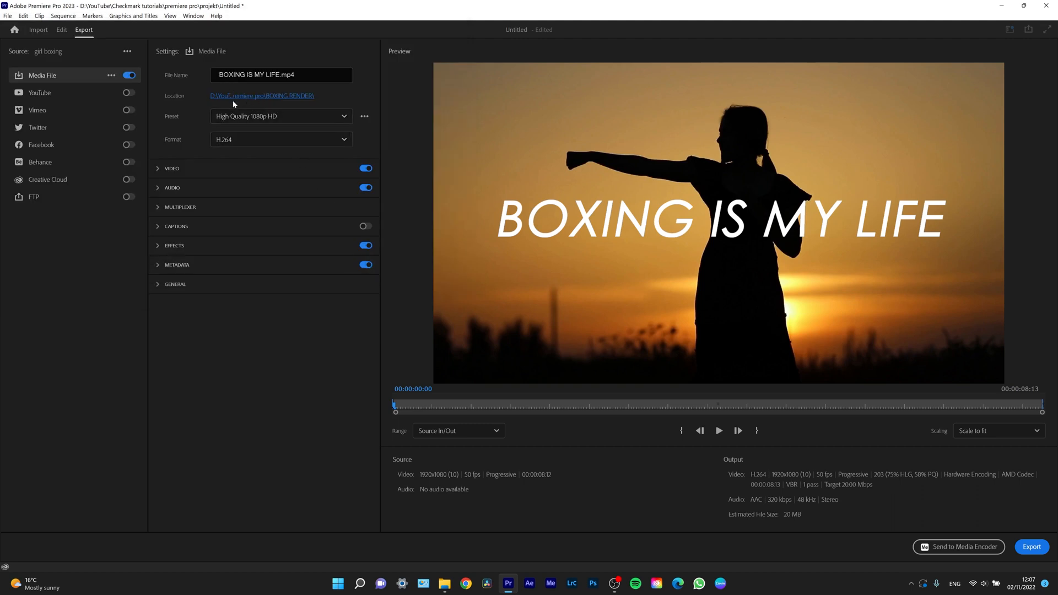
{"action": "mouse_move", "coordinate": [278, 95]}
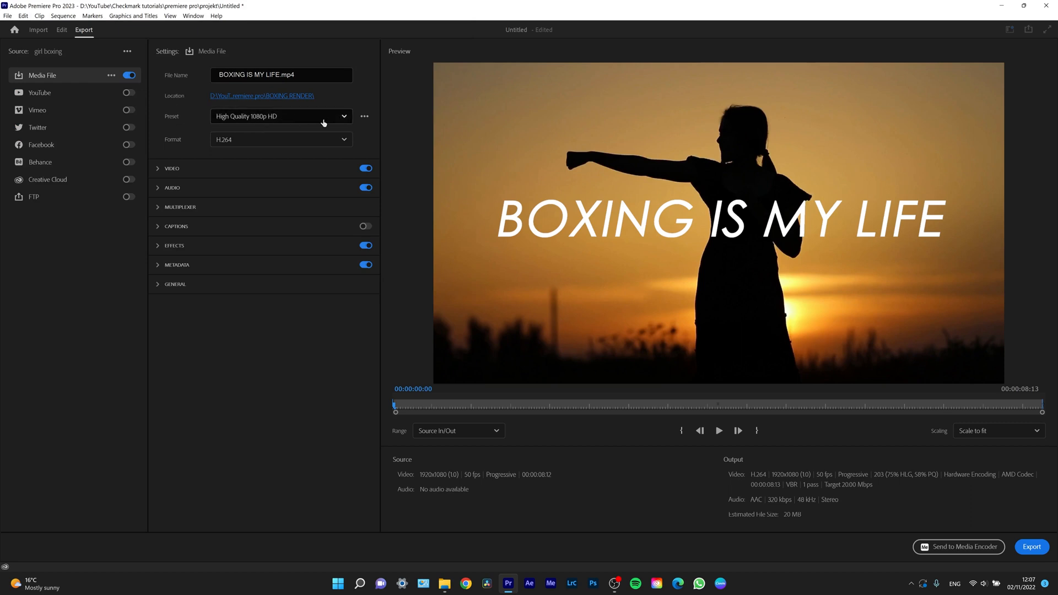
{"action": "mouse_move", "coordinate": [340, 123]}
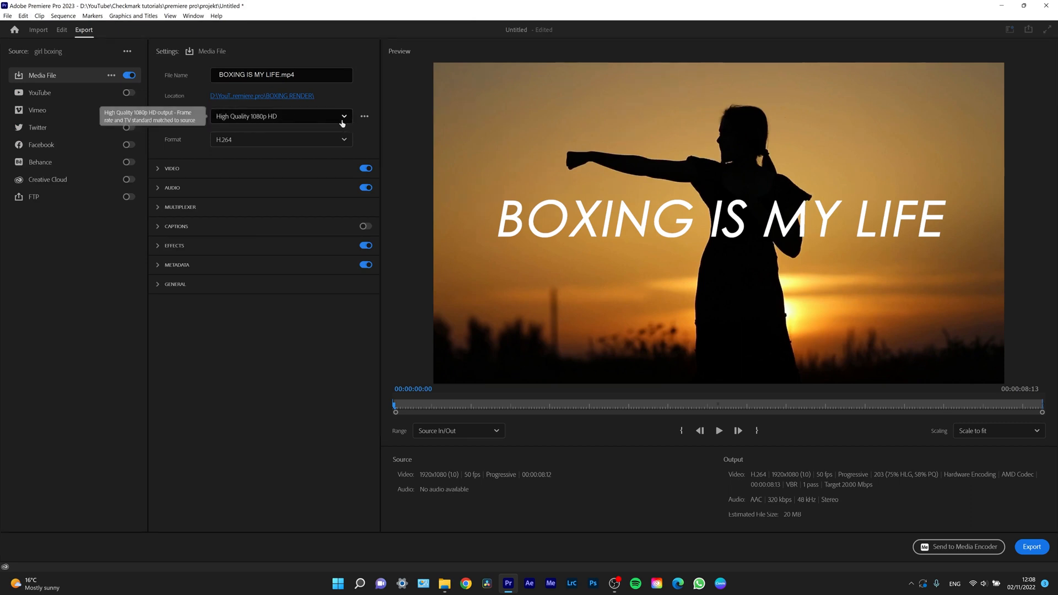
{"action": "mouse_move", "coordinate": [270, 145]}
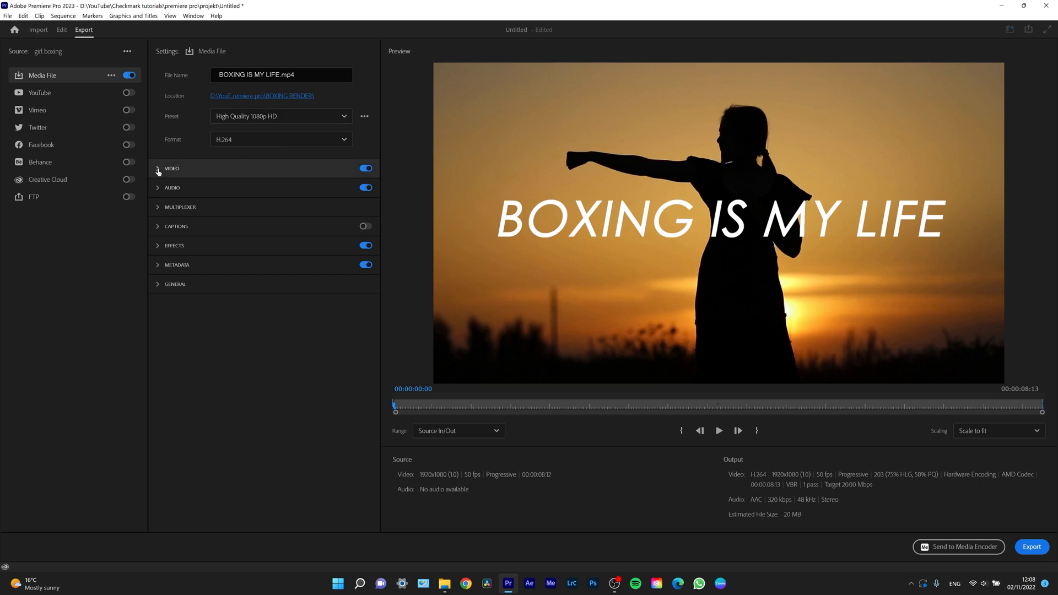
Step: Choose the High Quality 1080p HD preset in the video export settings
{"action": "left_click", "coordinate": [158, 169]}
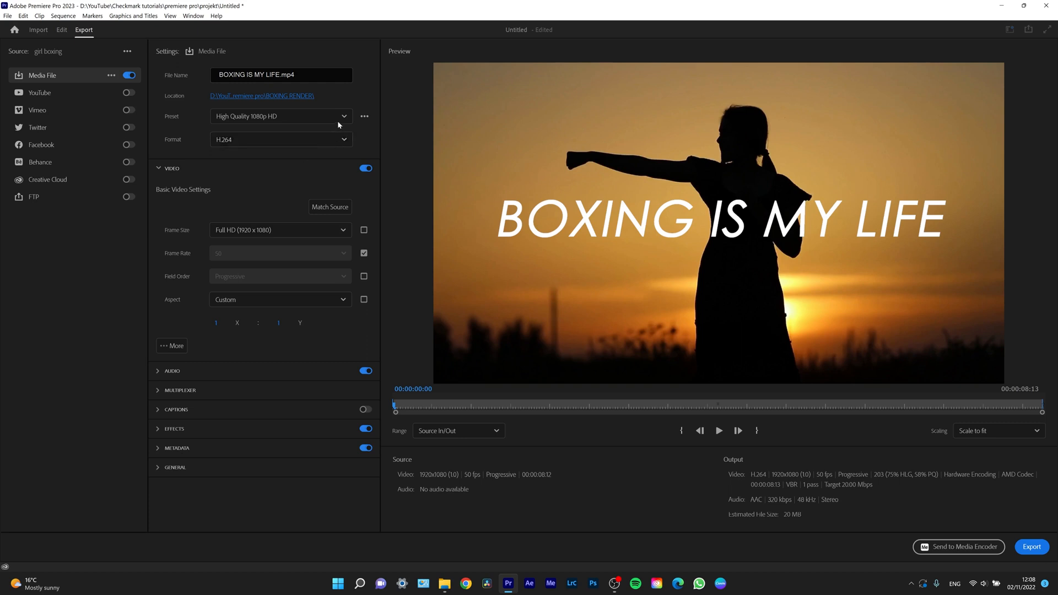
{"action": "left_click", "coordinate": [344, 116]}
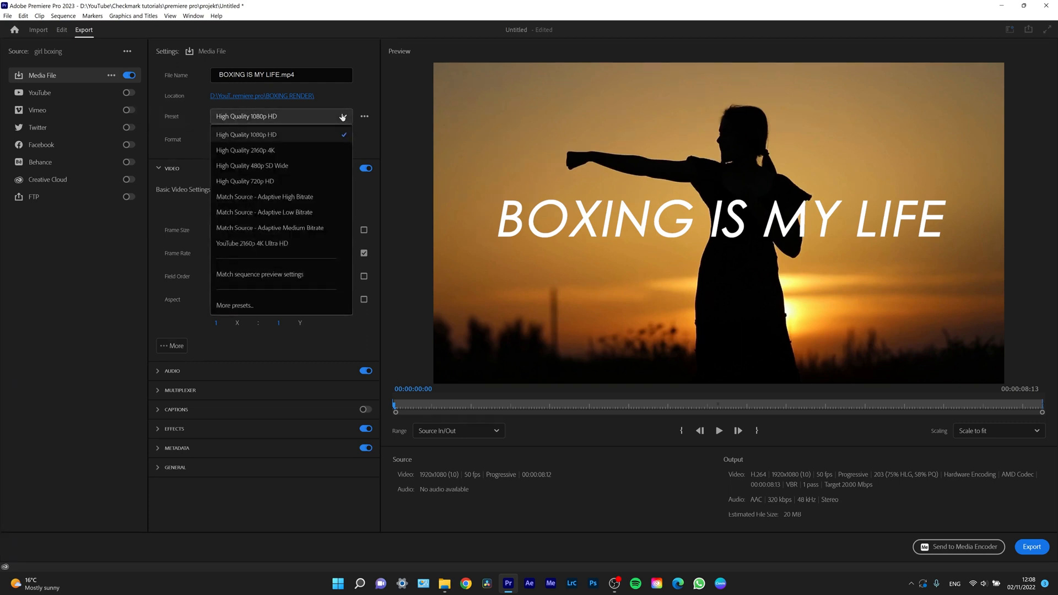
{"action": "mouse_move", "coordinate": [274, 152]}
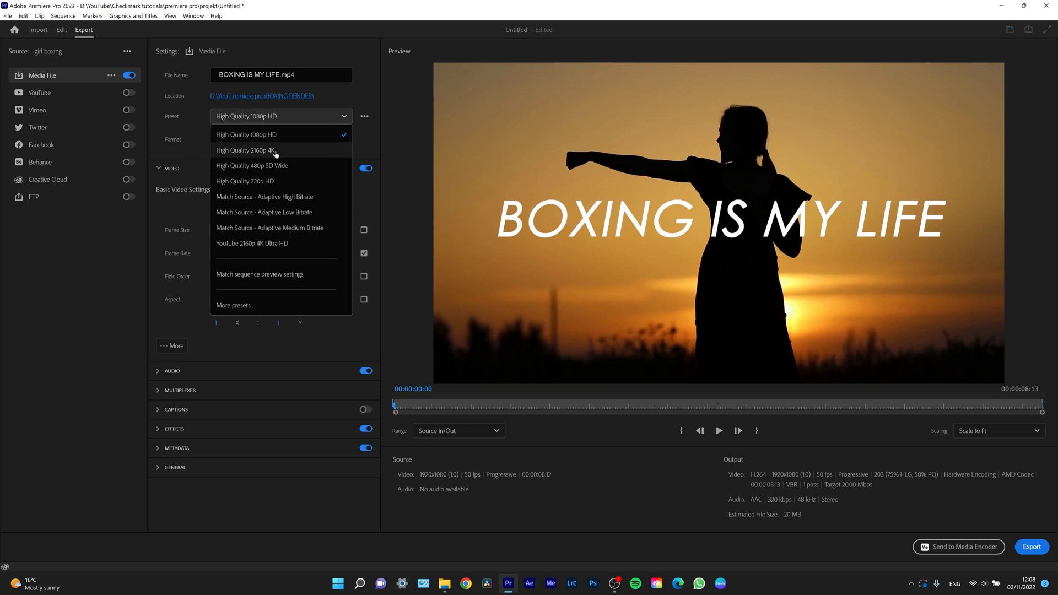
{"action": "mouse_move", "coordinate": [286, 139]}
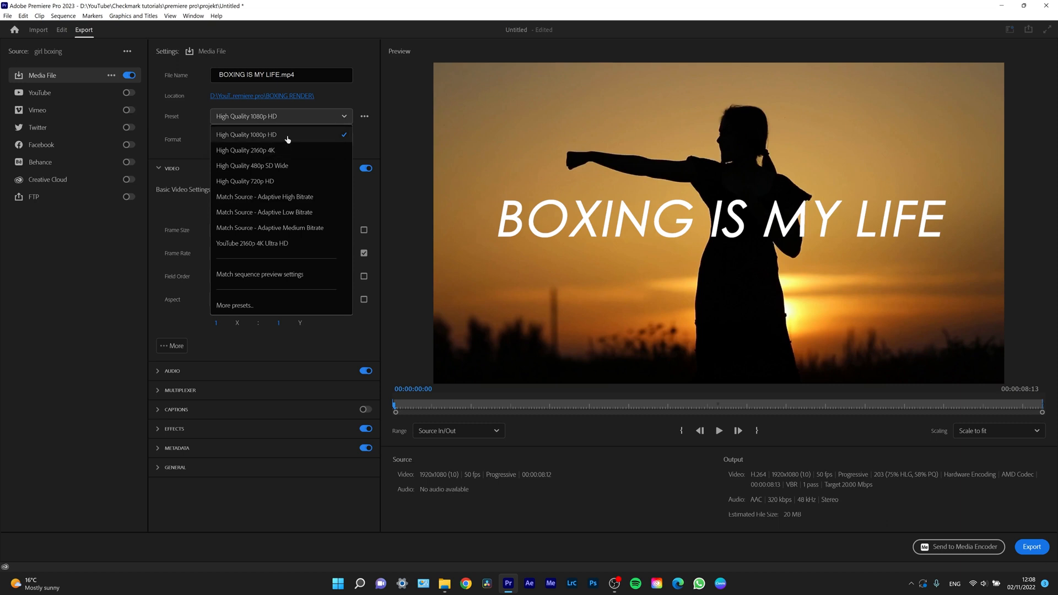
{"action": "mouse_move", "coordinate": [269, 176]}
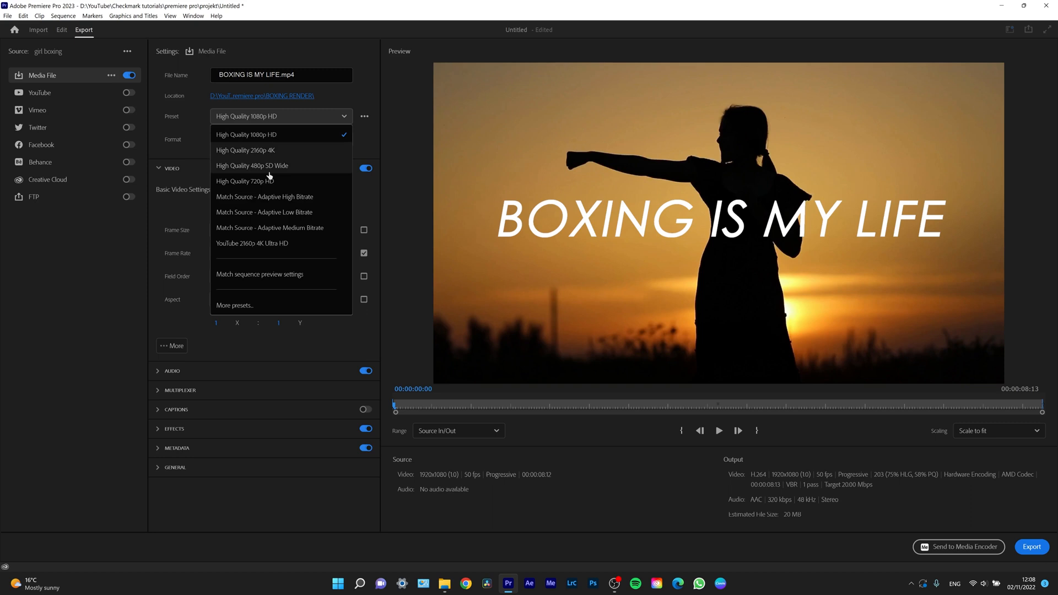
{"action": "mouse_move", "coordinate": [272, 167]}
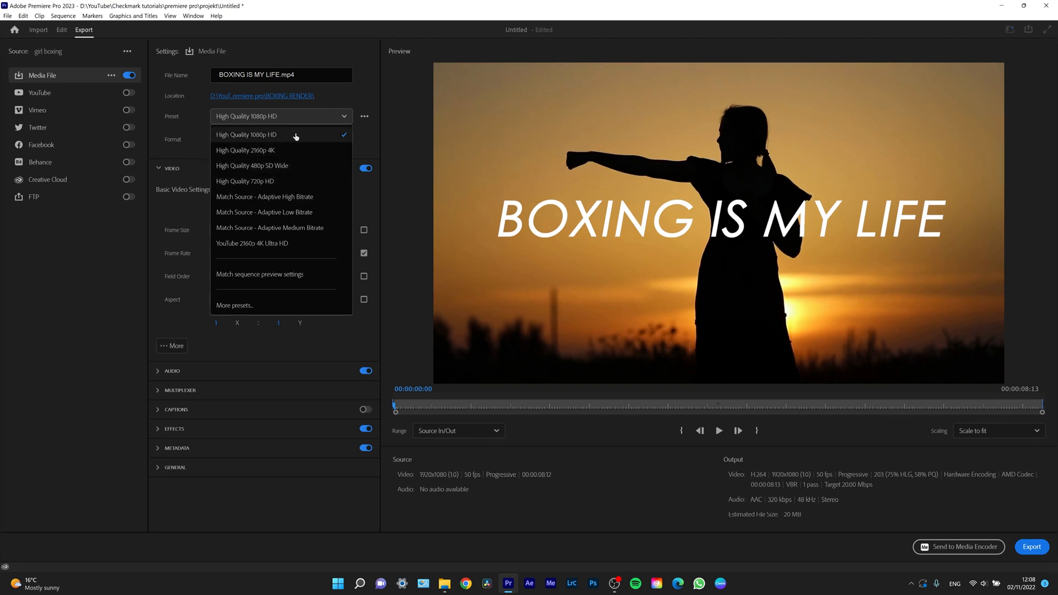
{"action": "left_click", "coordinate": [246, 135]}
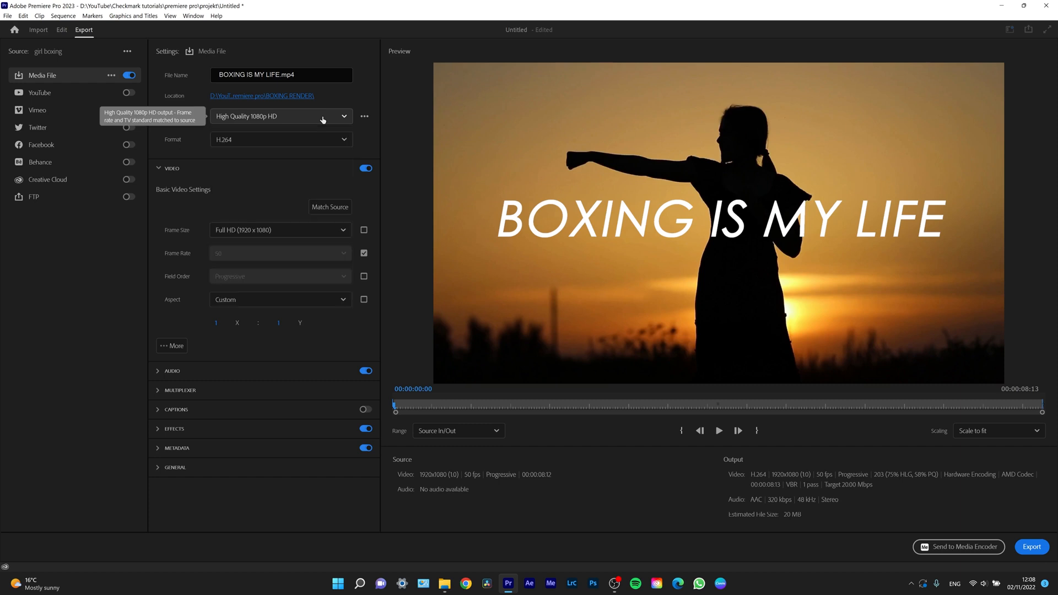
{"action": "mouse_move", "coordinate": [344, 219]}
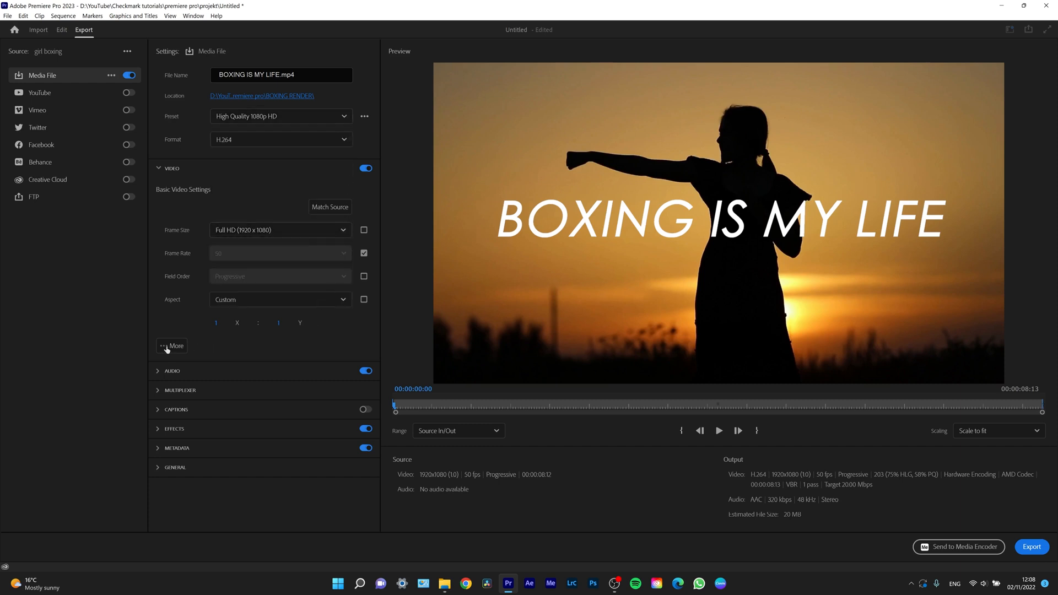
Step: Enable Render at Maximum Depth in the additional video options
{"action": "left_click", "coordinate": [171, 346]}
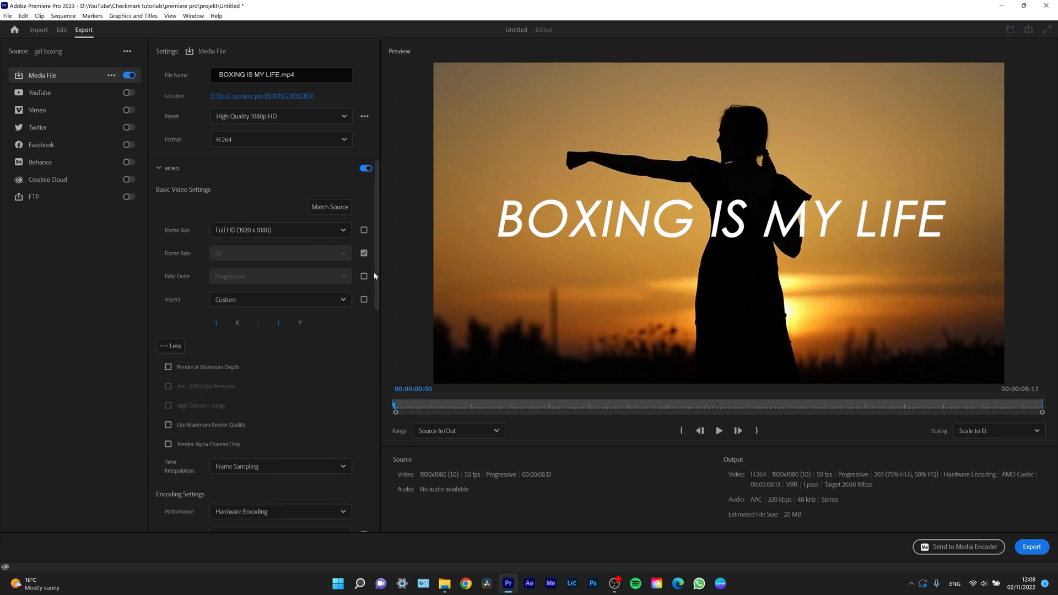
{"action": "scroll", "scroll_direction": "down", "scroll_amount": 3}
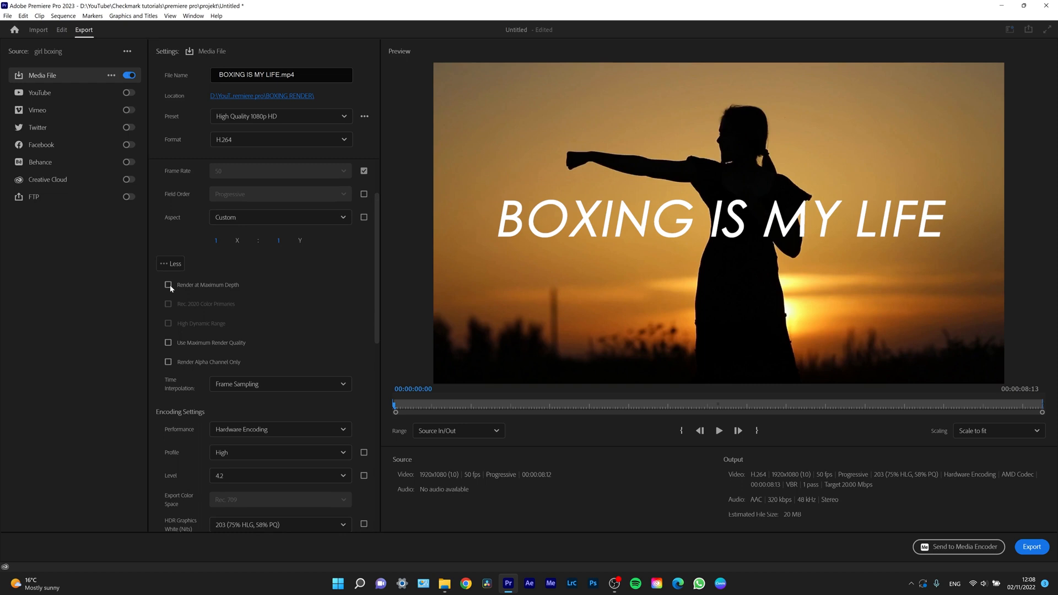
{"action": "left_click", "coordinate": [168, 284]}
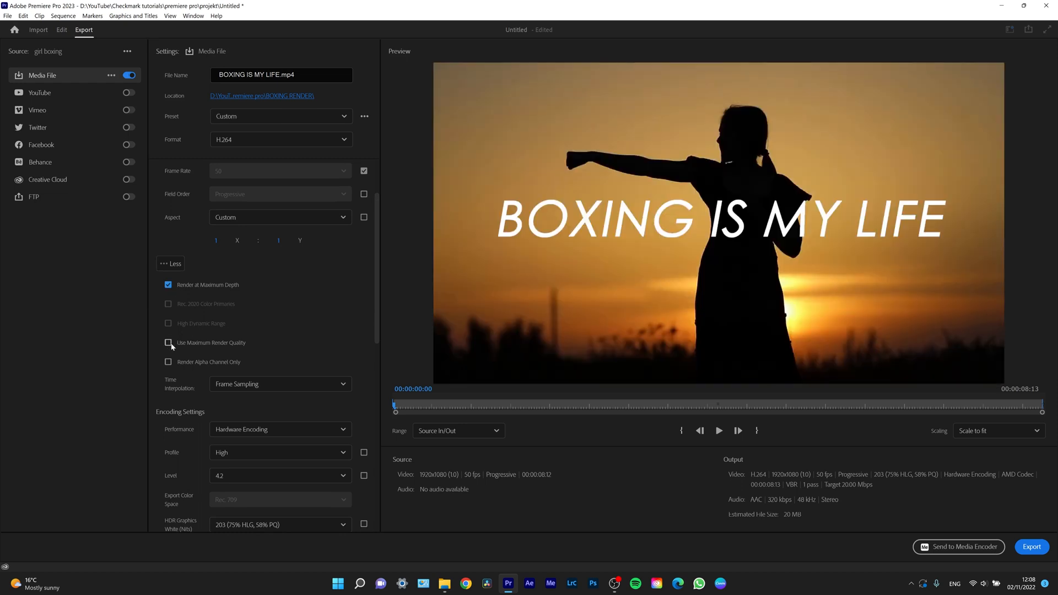
{"action": "scroll", "scroll_direction": "down", "scroll_amount": 3}
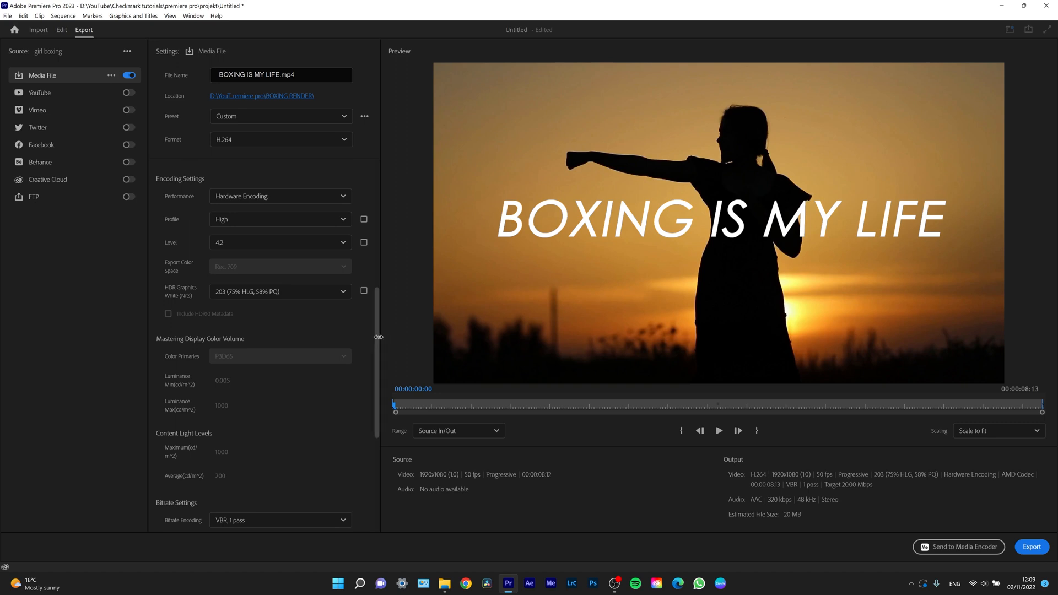
{"action": "scroll", "scroll_direction": "down", "scroll_amount": 3}
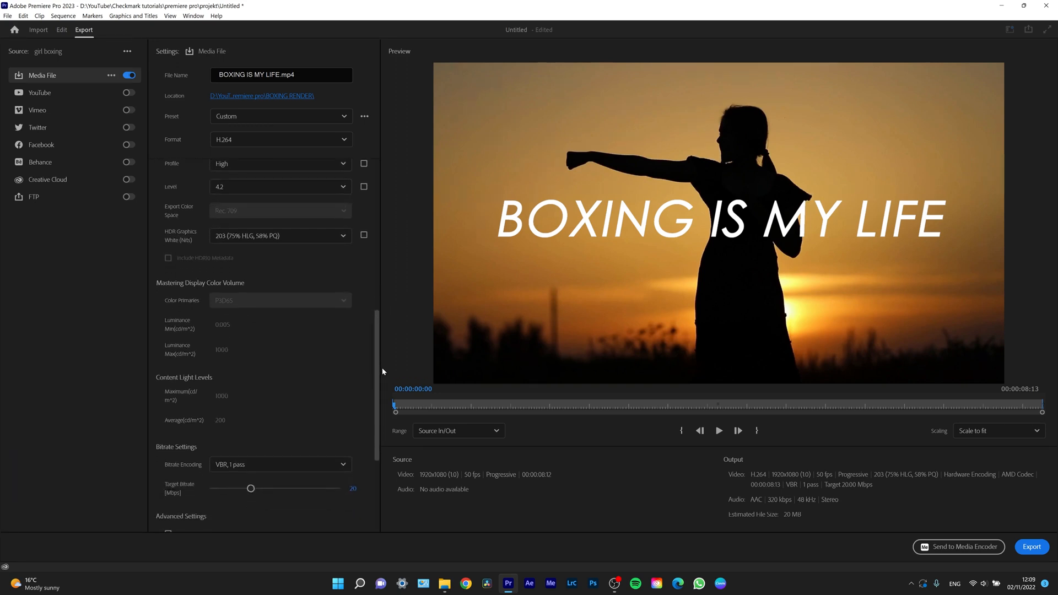
{"action": "scroll", "scroll_direction": "down", "scroll_amount": 3}
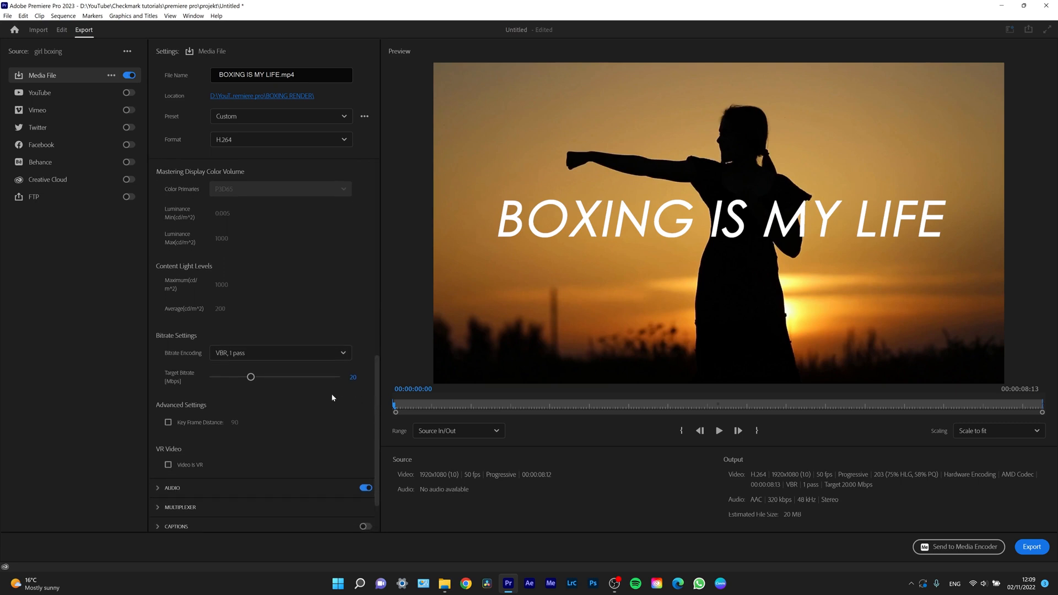
{"action": "mouse_move", "coordinate": [351, 375]}
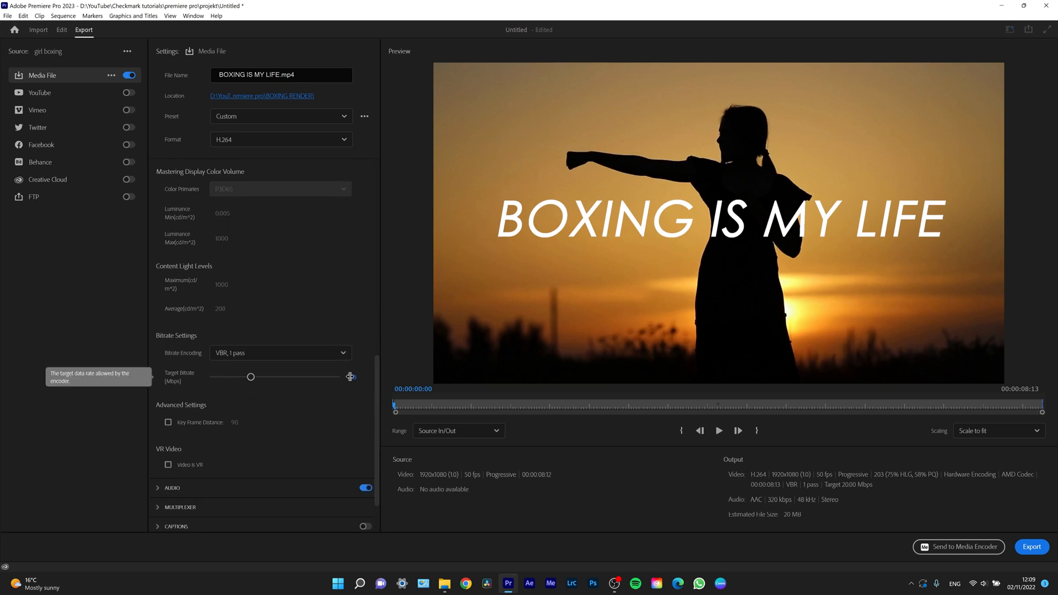
{"action": "mouse_move", "coordinate": [713, 508]}
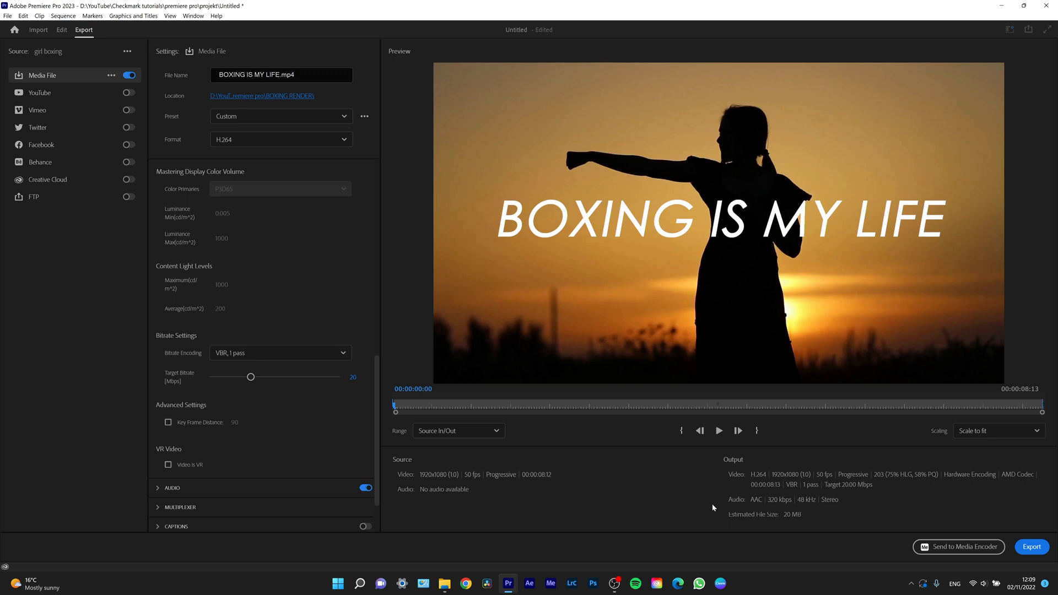
{"action": "mouse_move", "coordinate": [758, 524]}
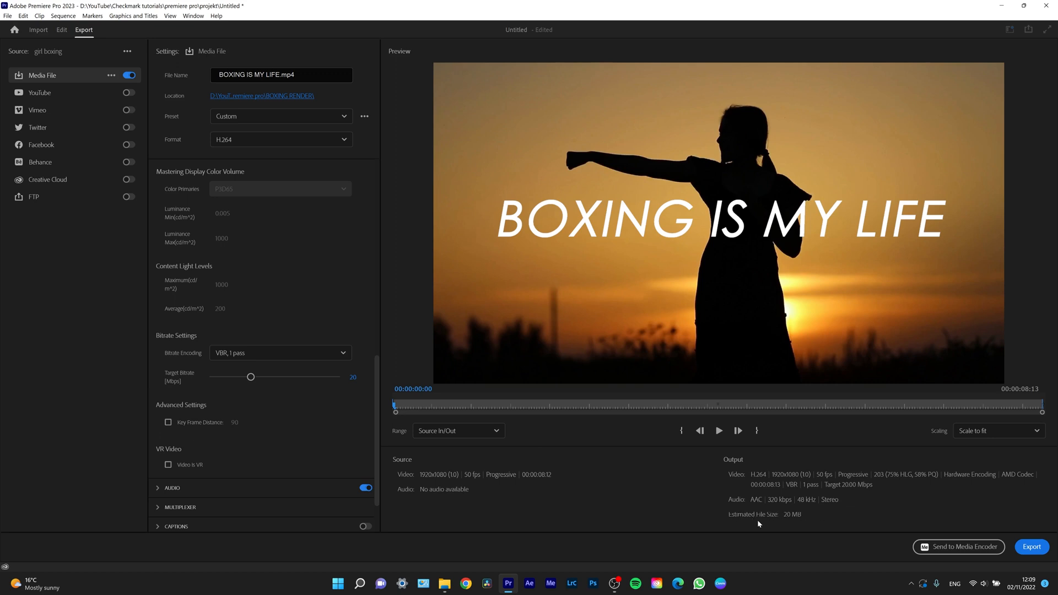
{"action": "mouse_move", "coordinate": [782, 522]}
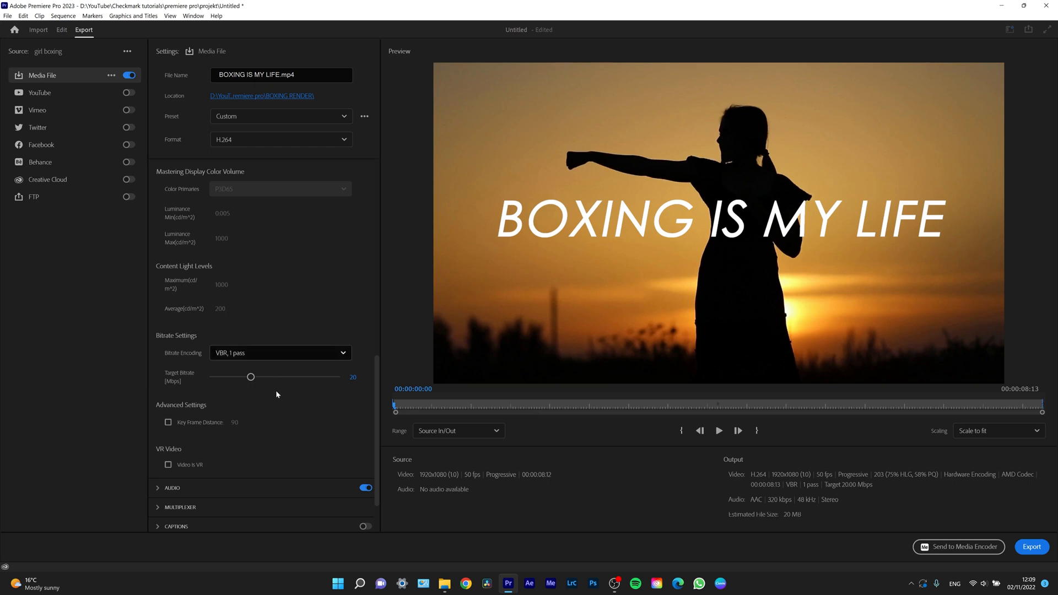
{"action": "mouse_move", "coordinate": [248, 377]}
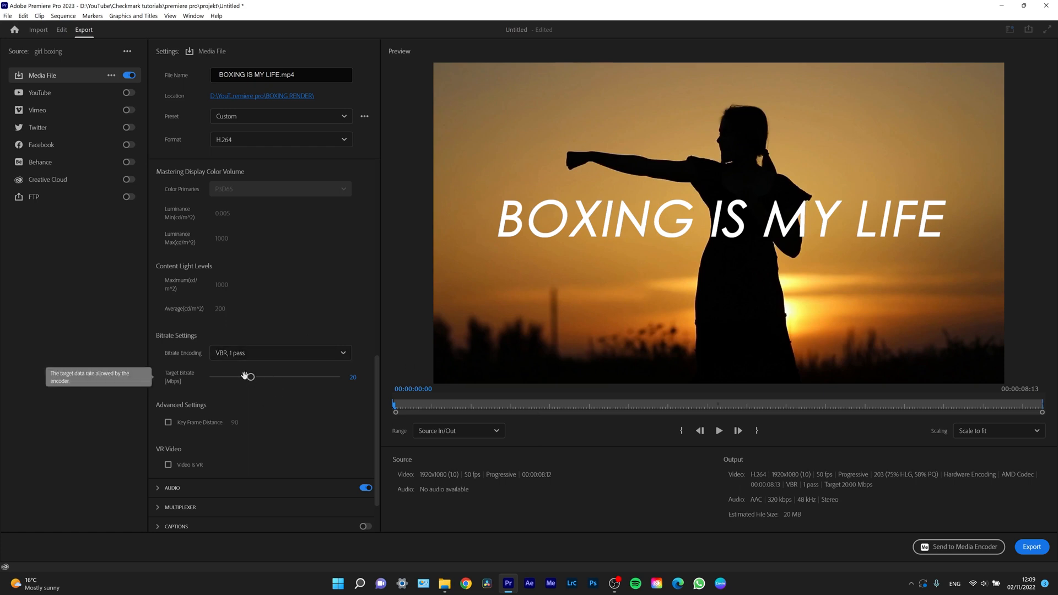
{"action": "mouse_move", "coordinate": [255, 384]}
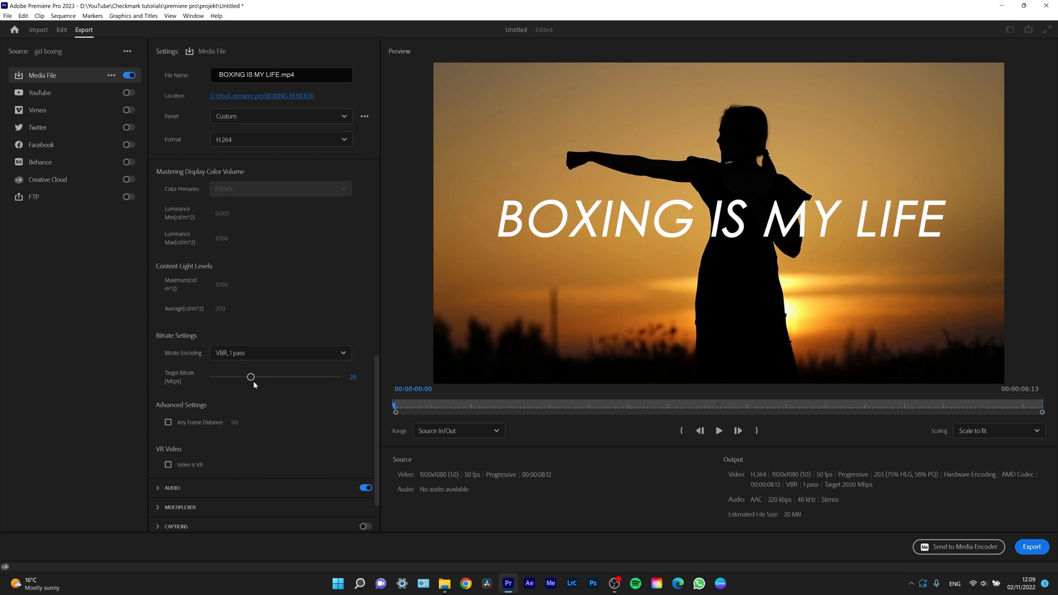
{"action": "mouse_move", "coordinate": [251, 377]}
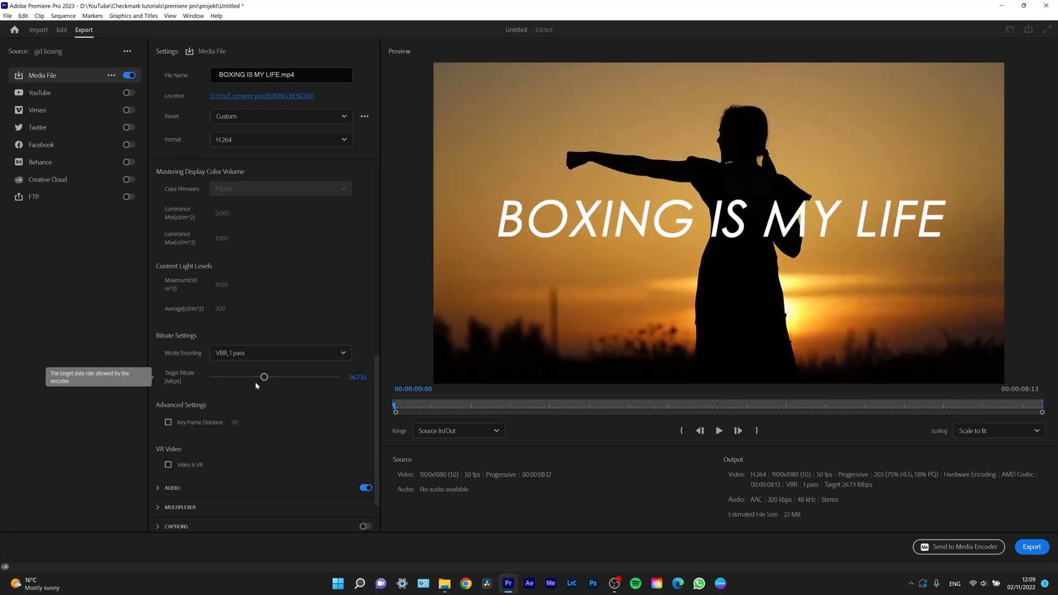
{"action": "mouse_move", "coordinate": [264, 375]}
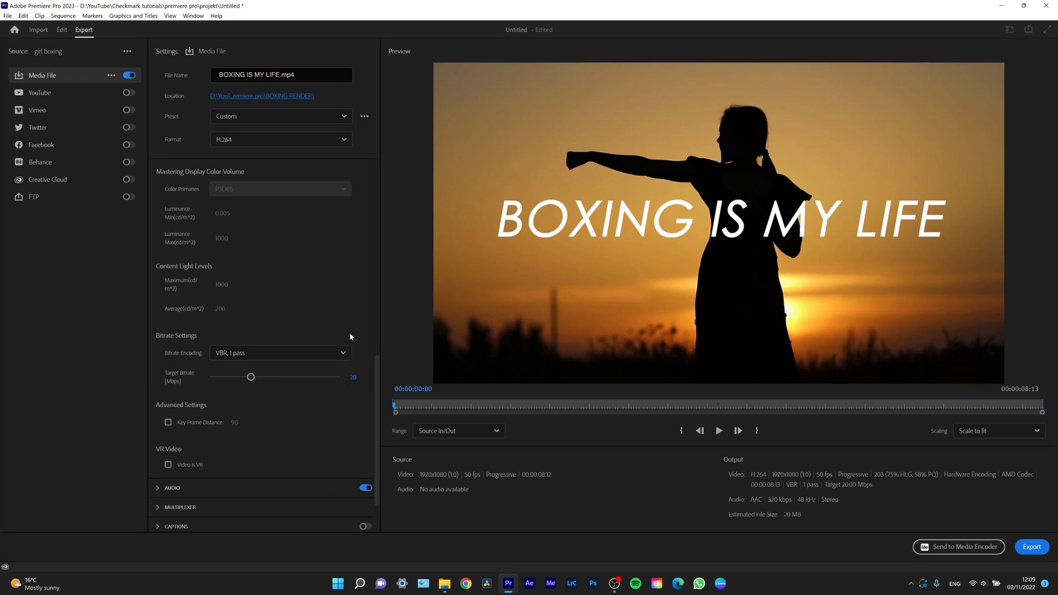
{"action": "mouse_move", "coordinate": [643, 464]}
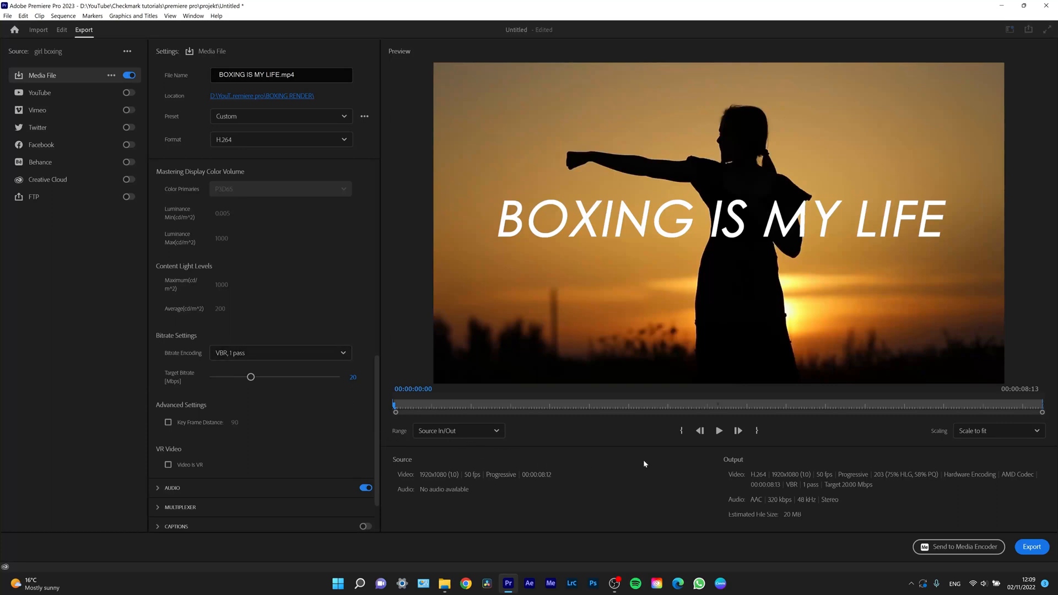
{"action": "mouse_move", "coordinate": [1031, 547]}
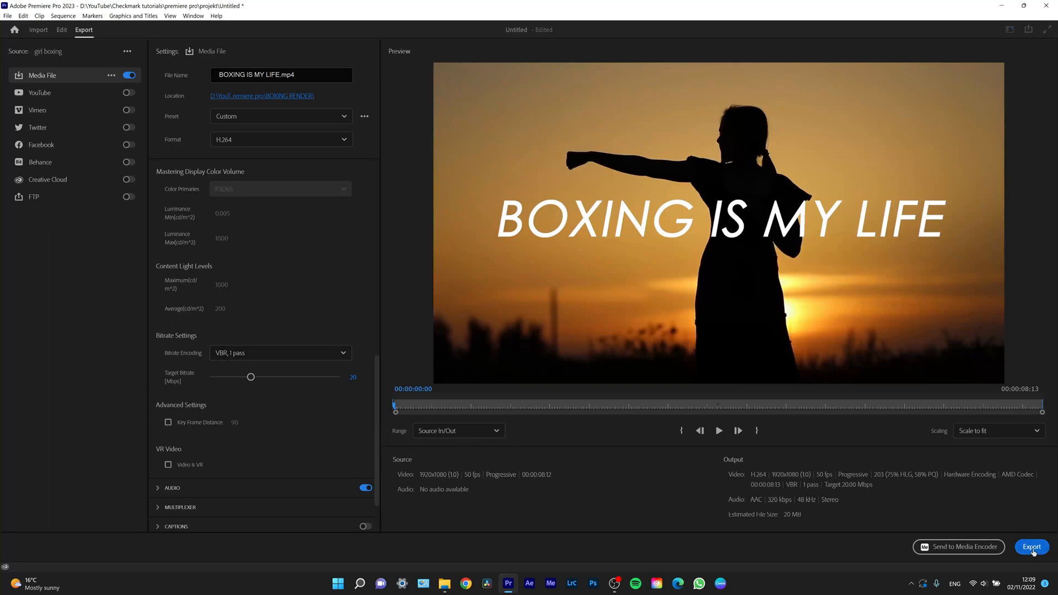
Step: Export the video, play BOXING IS MY LIFE from BOXING RENDER, then close Media Player
{"action": "left_click", "coordinate": [1031, 547]}
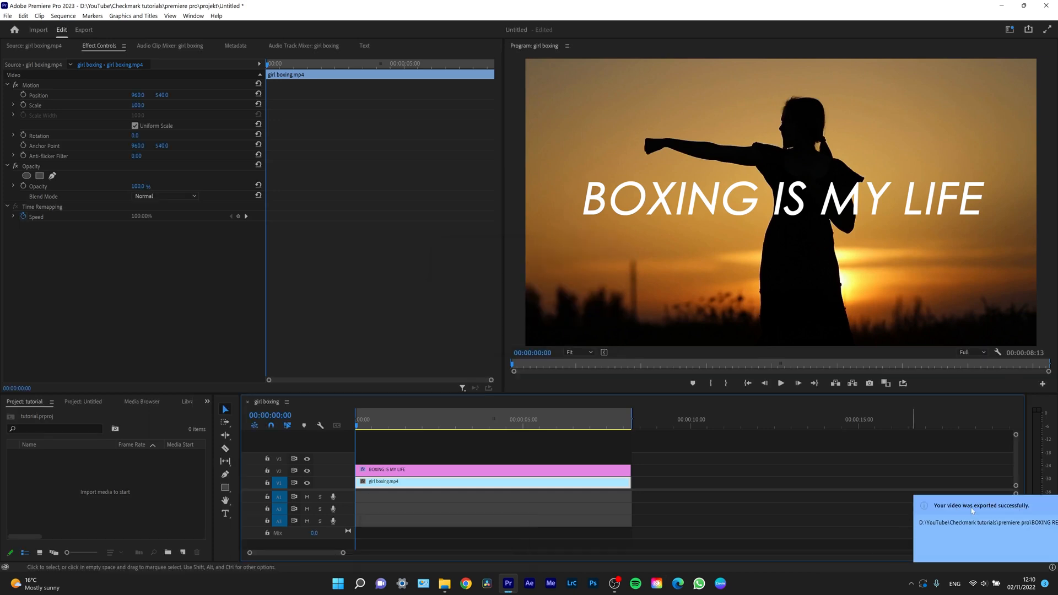
{"action": "mouse_move", "coordinate": [444, 583]}
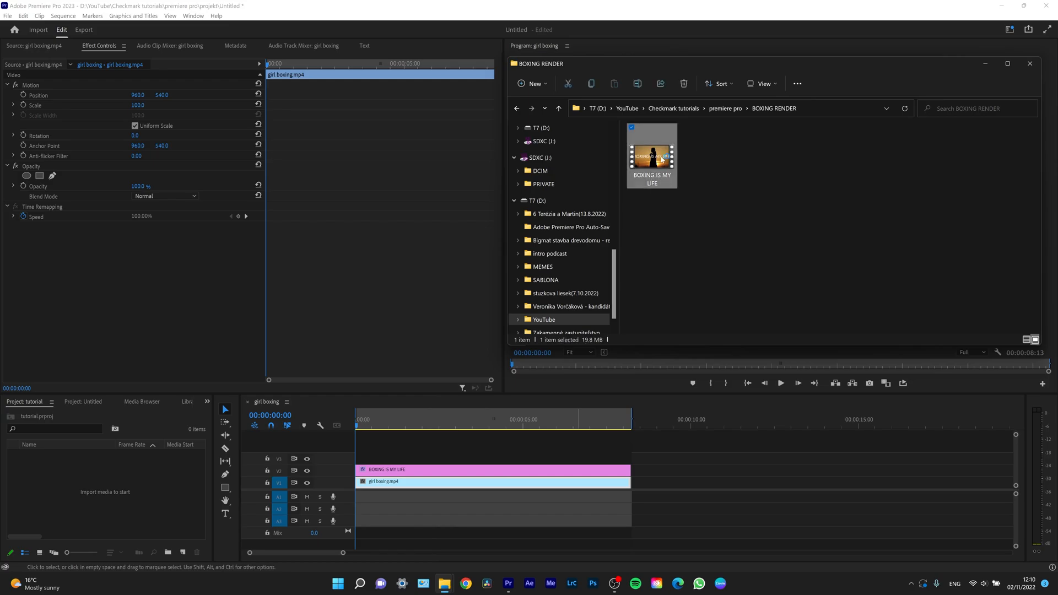
{"action": "double_click", "coordinate": [650, 153]}
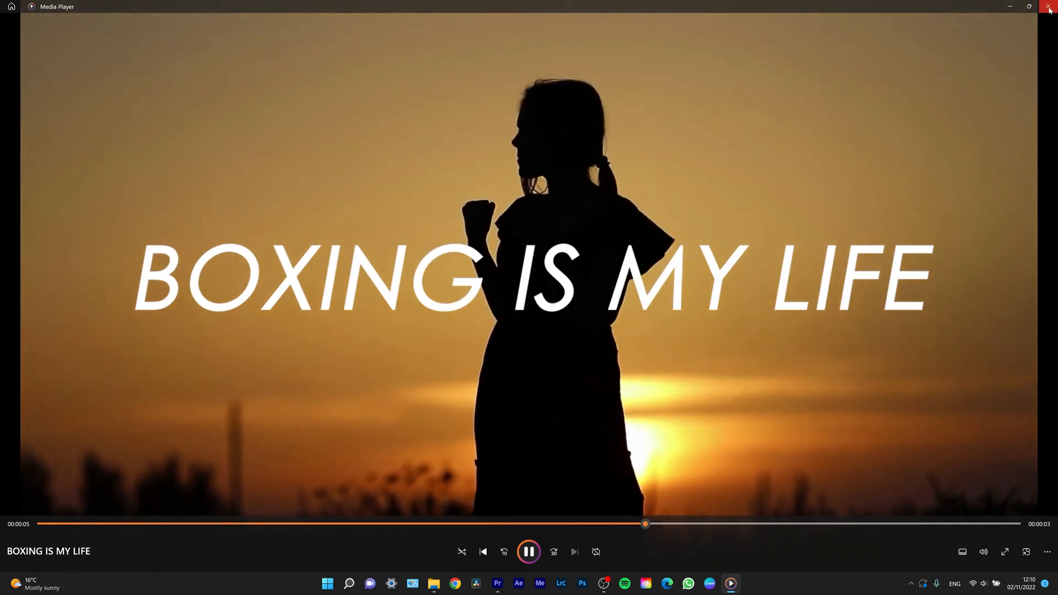
{"action": "left_click", "coordinate": [1050, 6]}
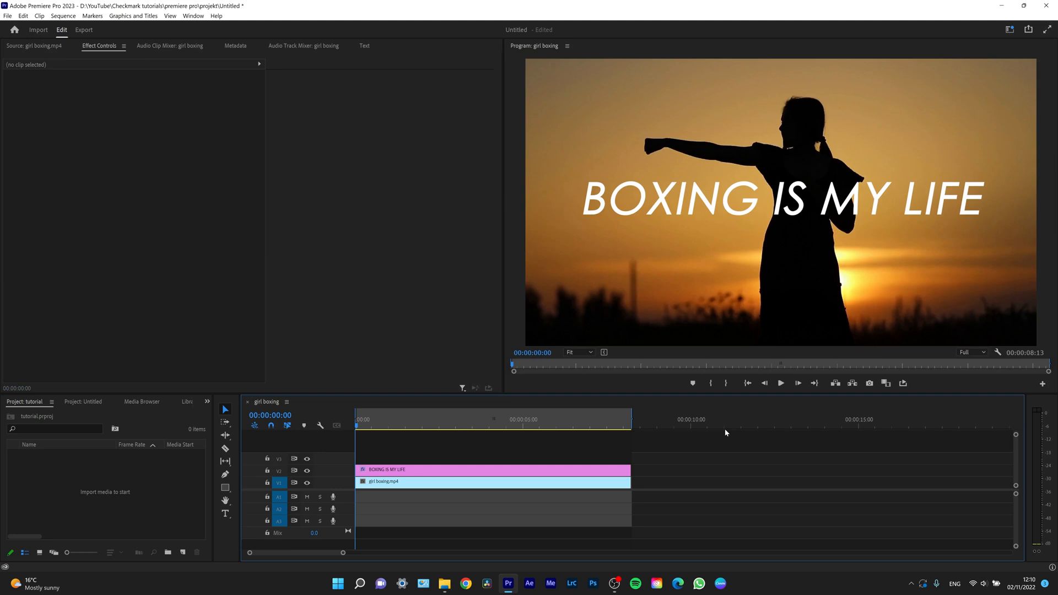